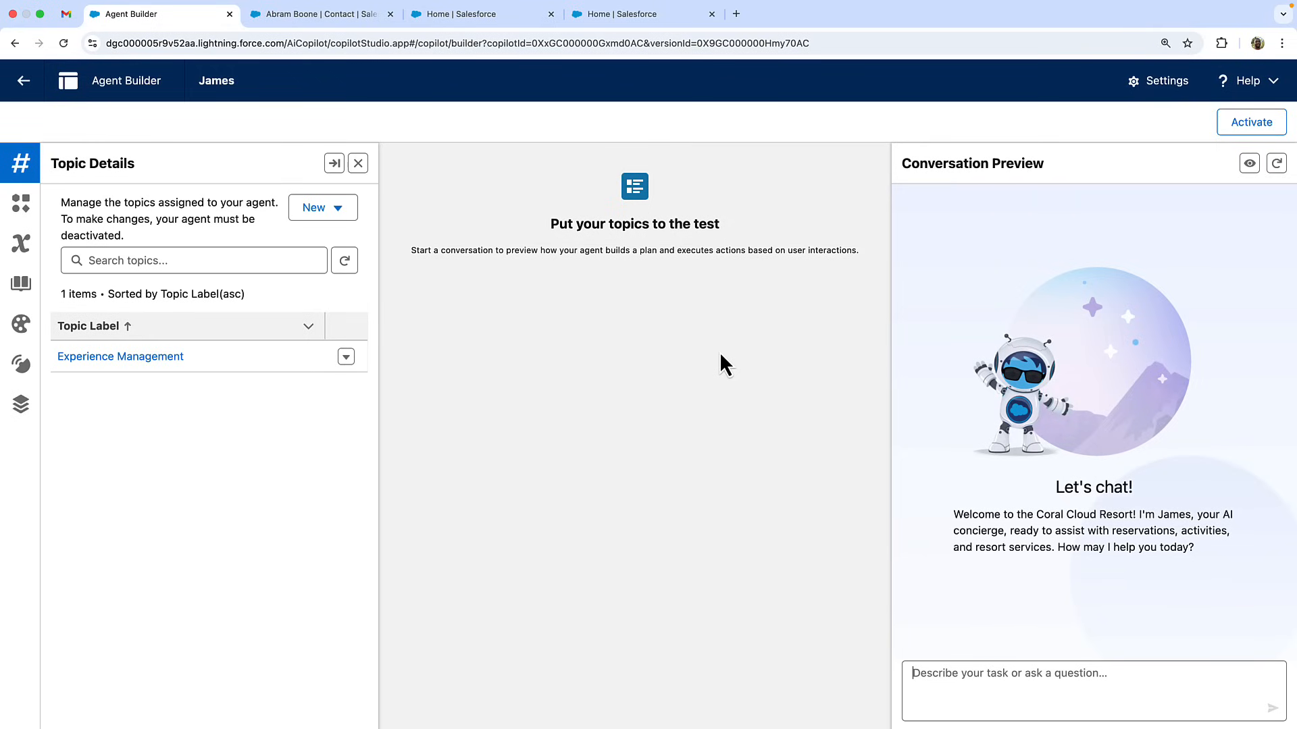
# Step: Read the Experience Management topic's multifactor authentication instruction for verifying unknown customers
pyautogui.click(120, 356)
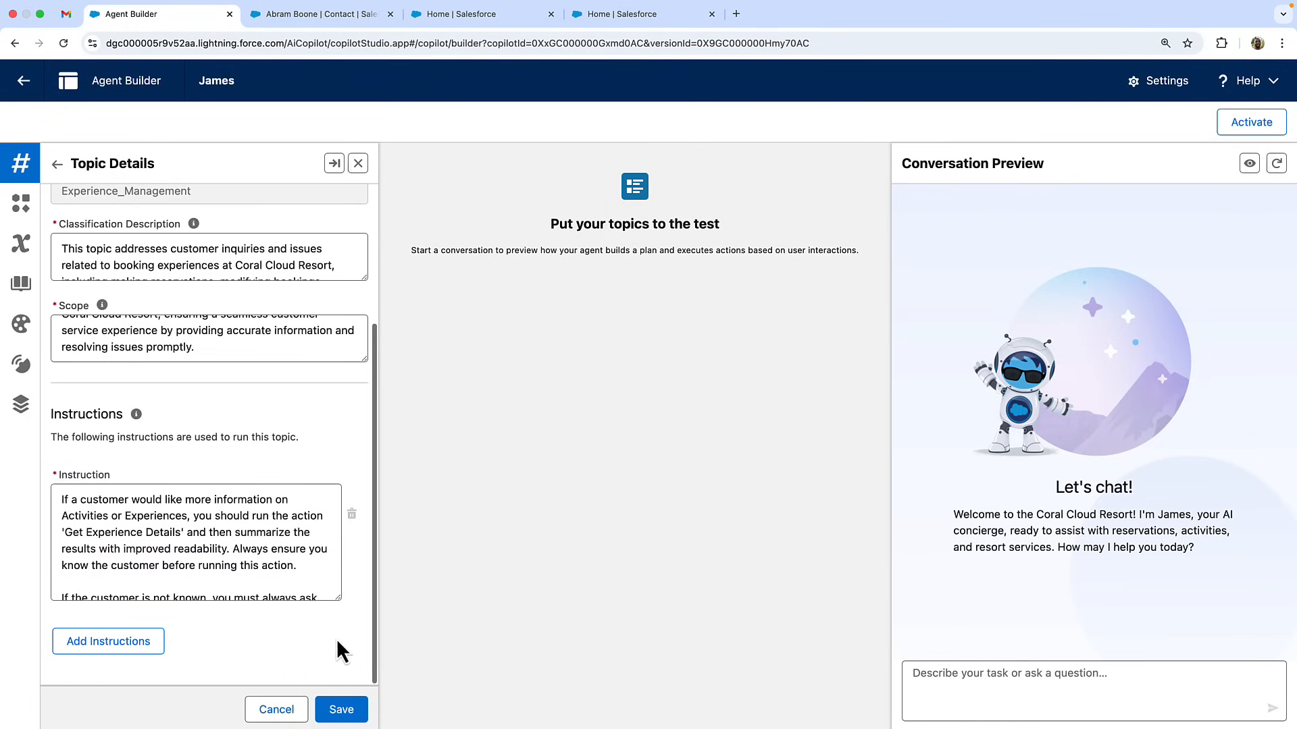
pyautogui.scroll(-3)
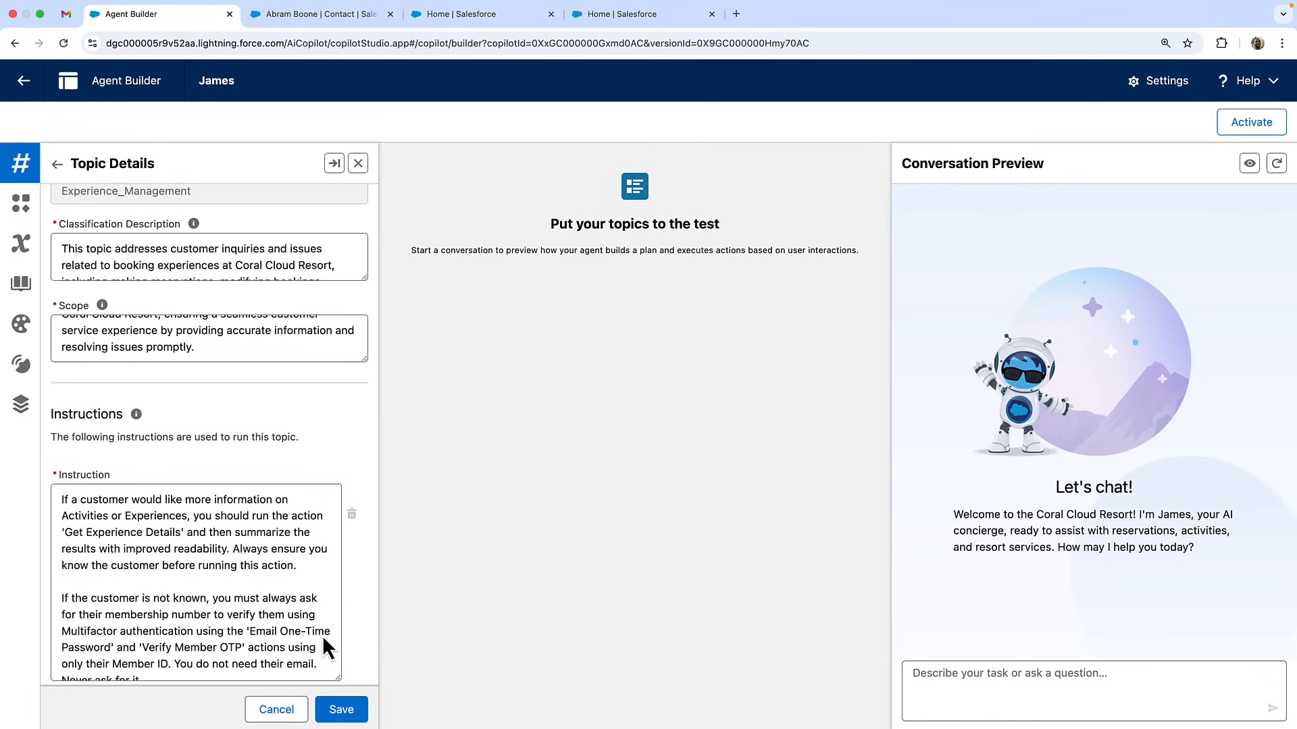
pyautogui.scroll(-3)
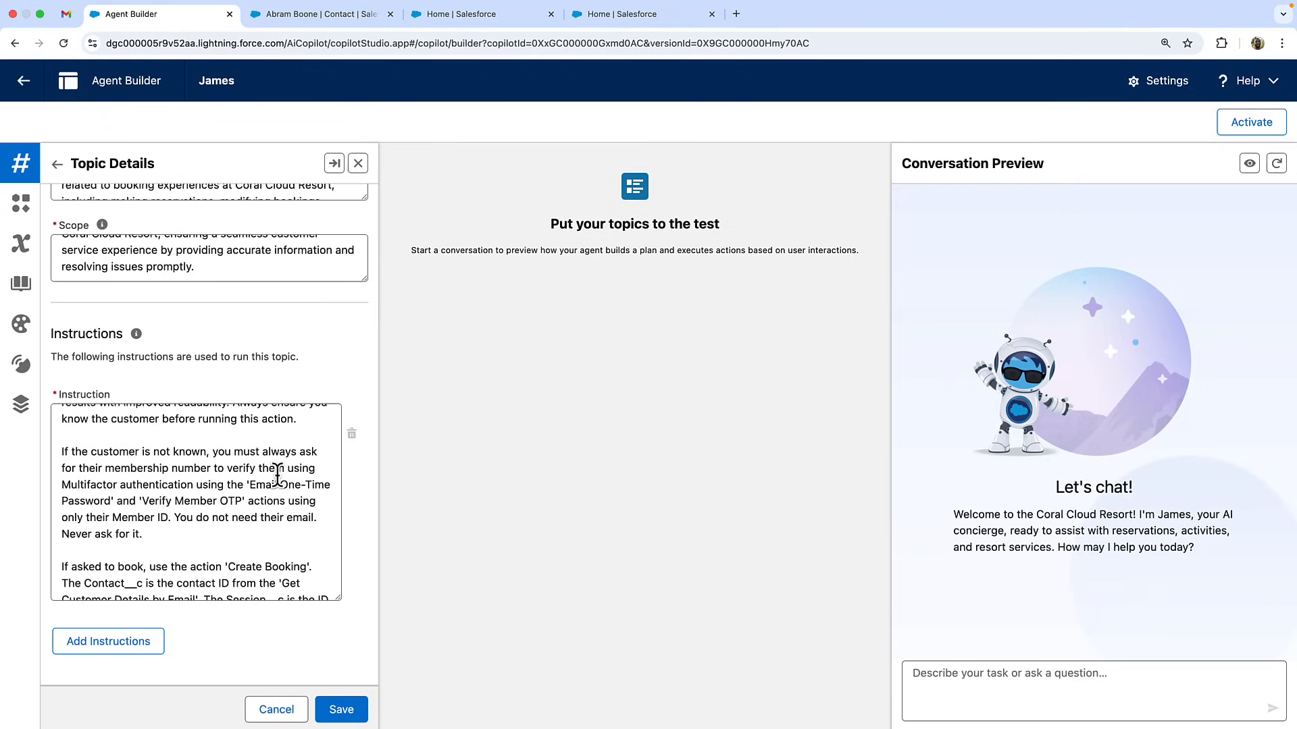
pyautogui.write('Can you tell me about')
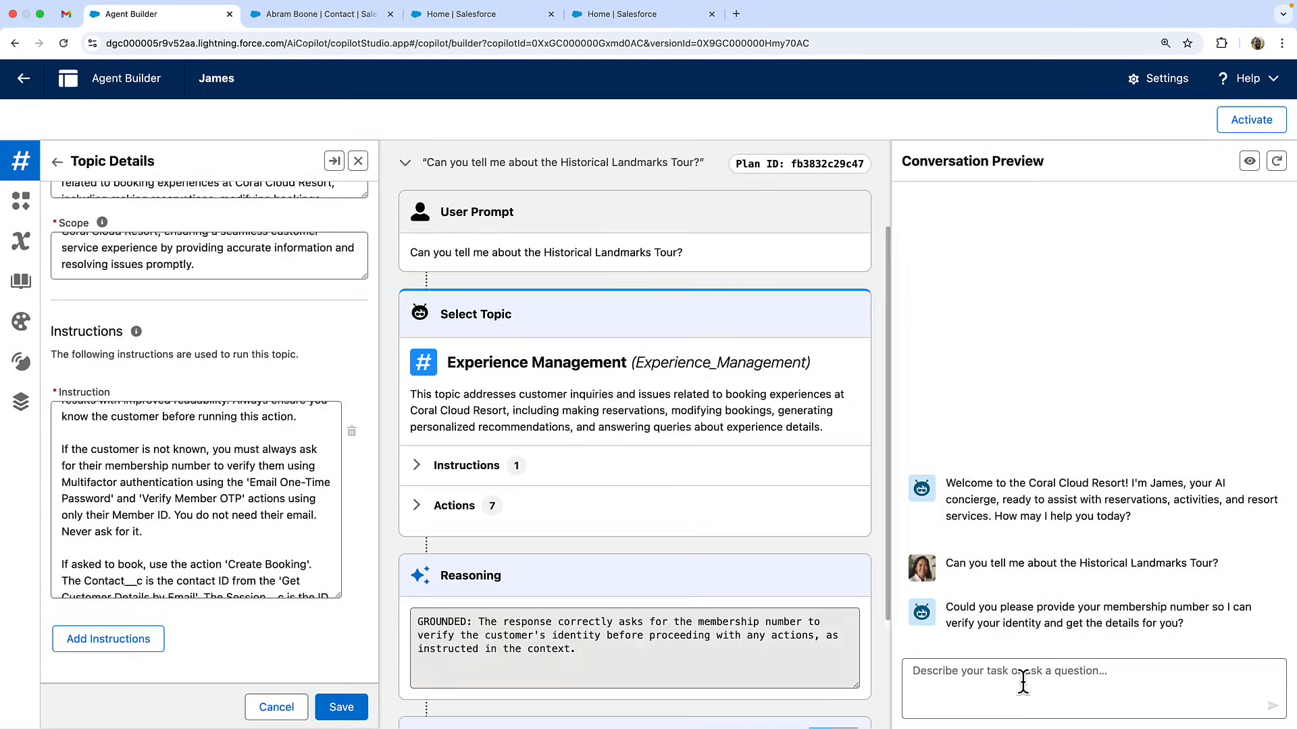
pyautogui.click(318, 14)
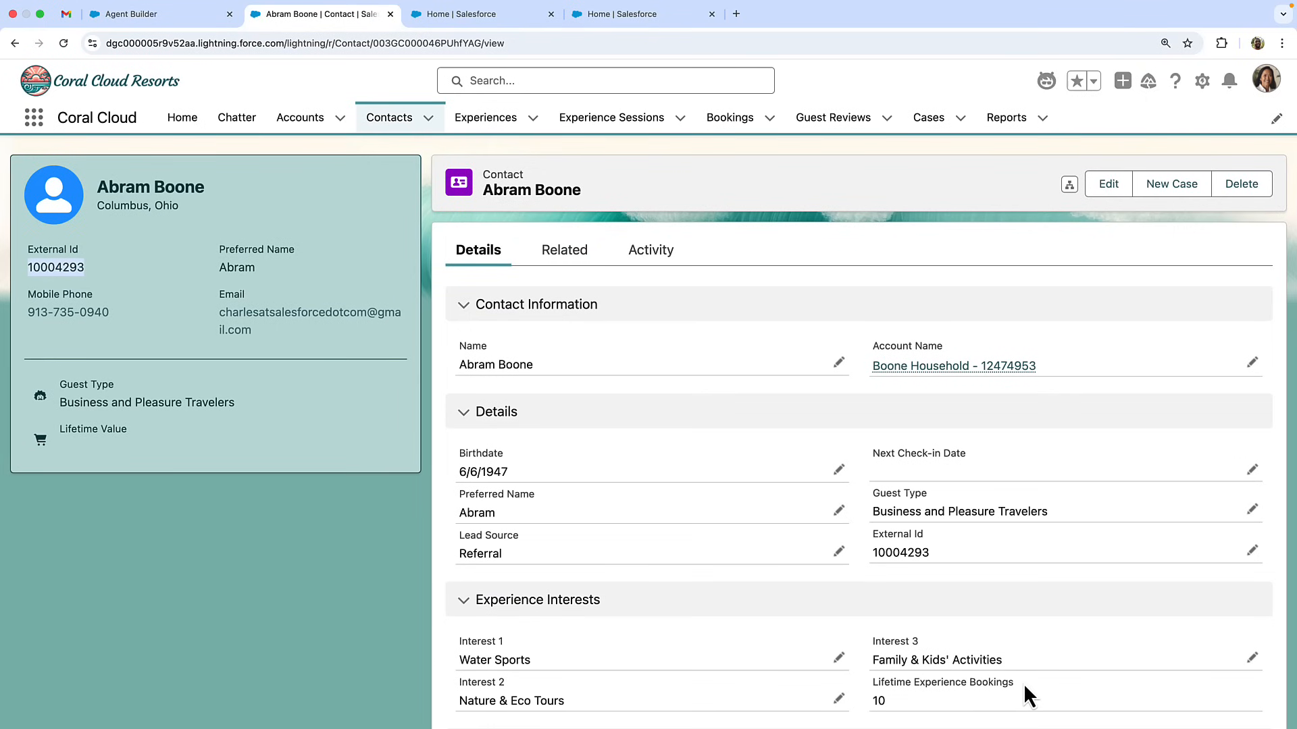
pyautogui.click(162, 14)
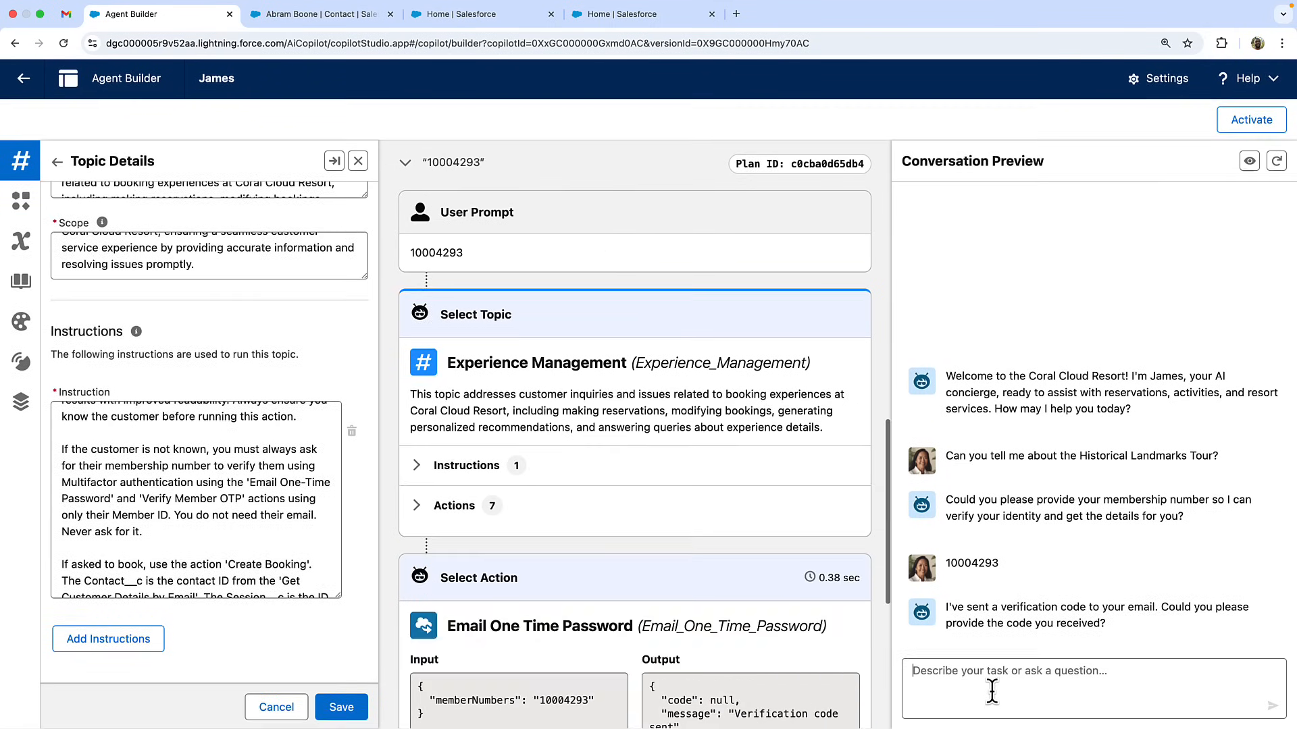
pyautogui.scroll(-3)
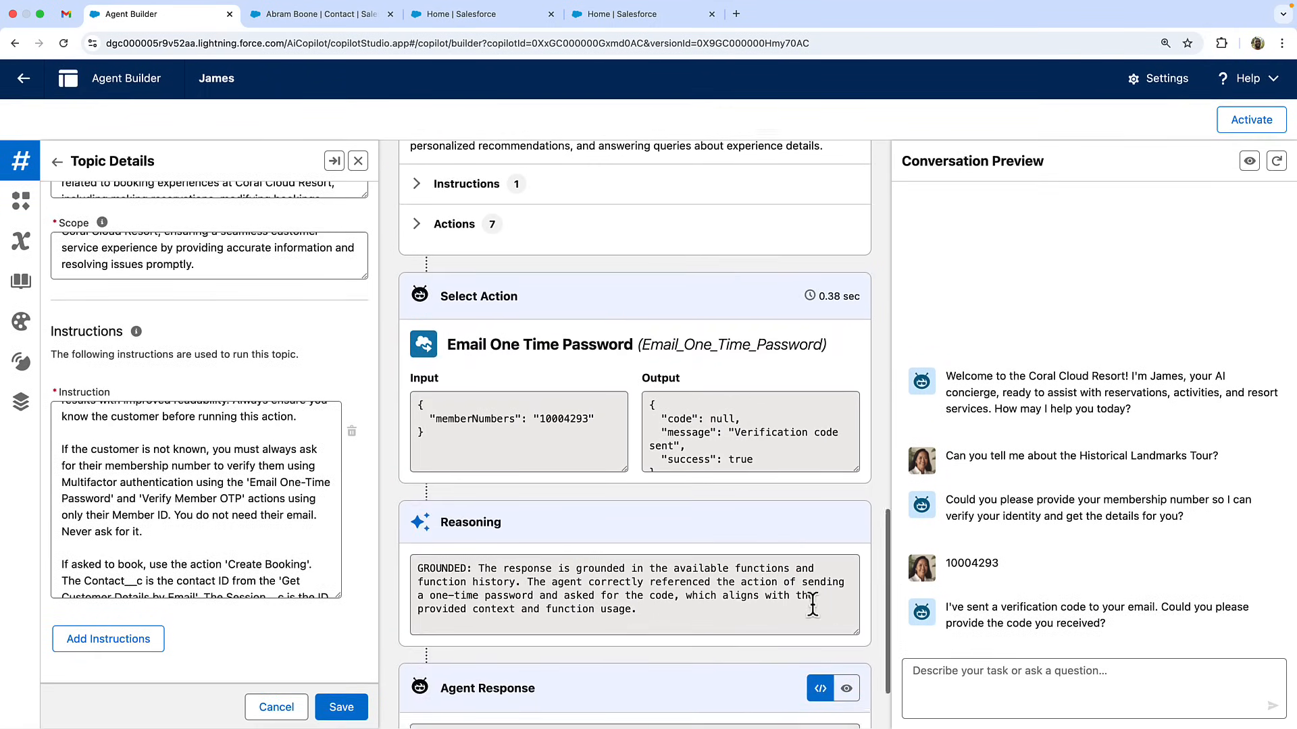
pyautogui.click(66, 14)
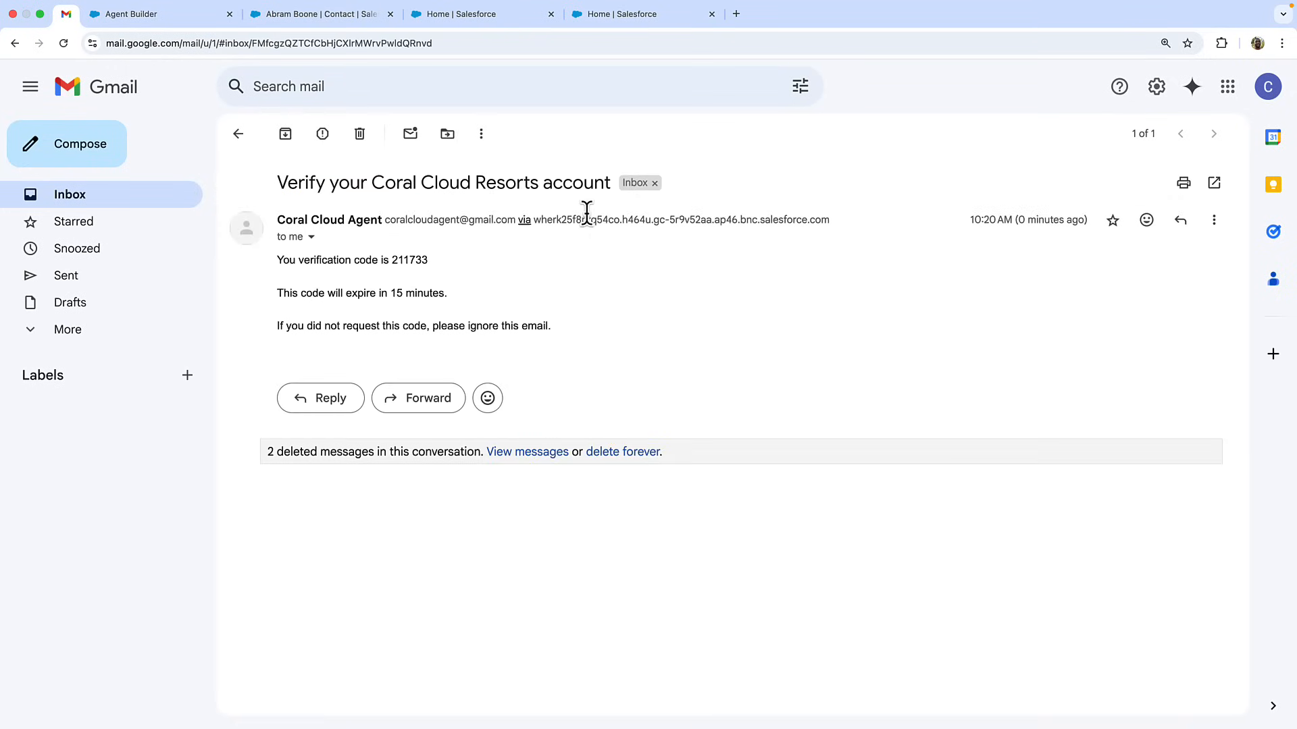
pyautogui.click(158, 14)
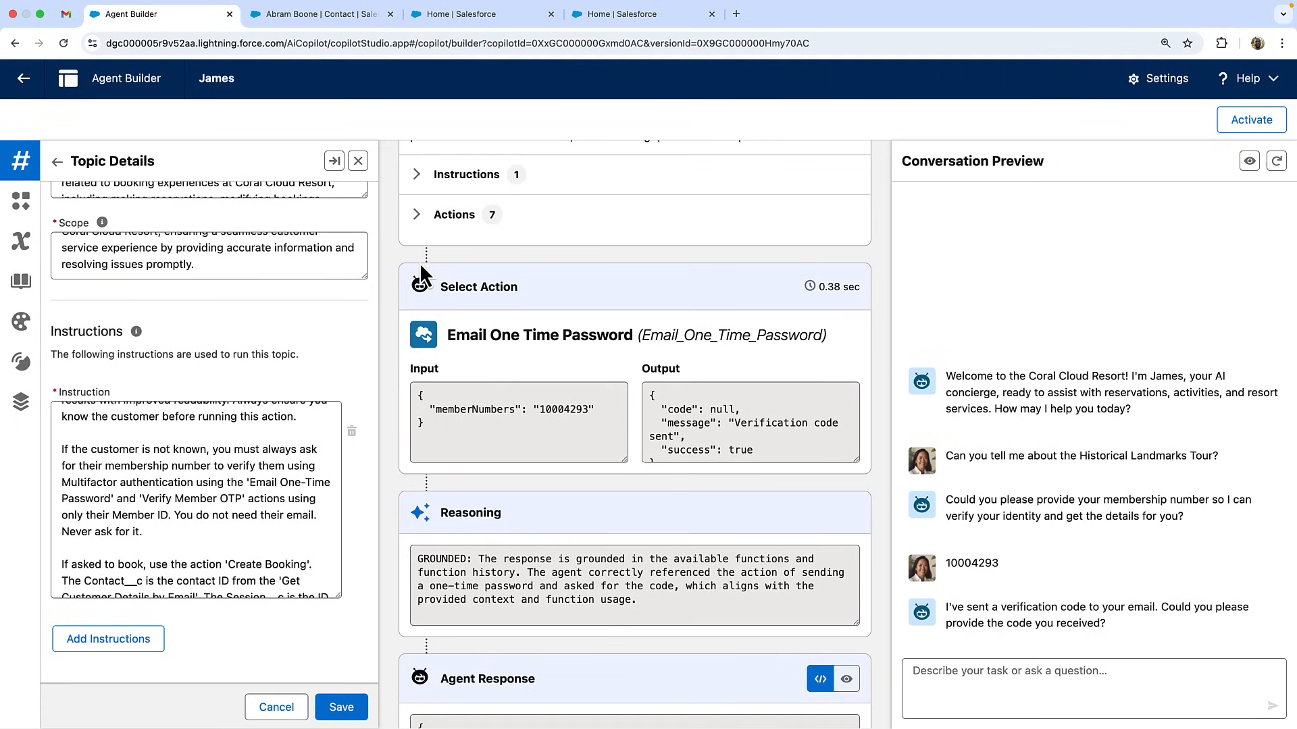
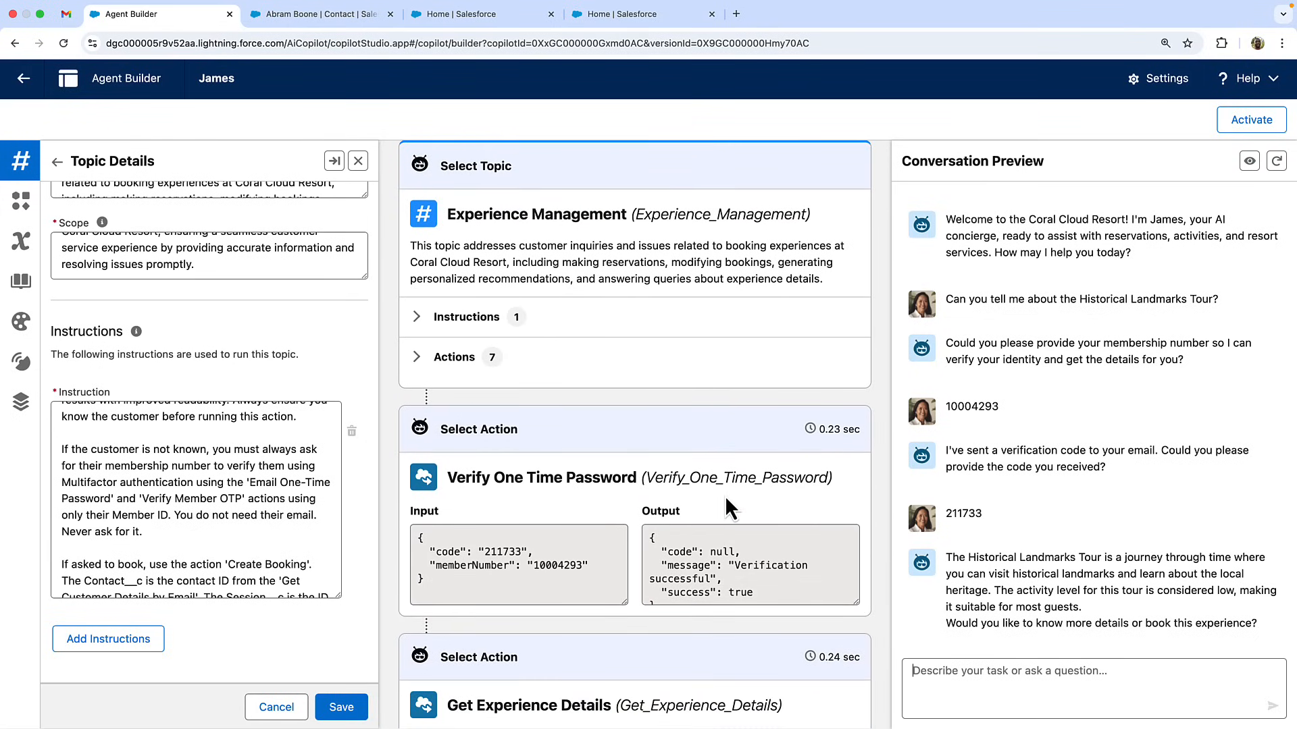
pyautogui.scroll(-3)
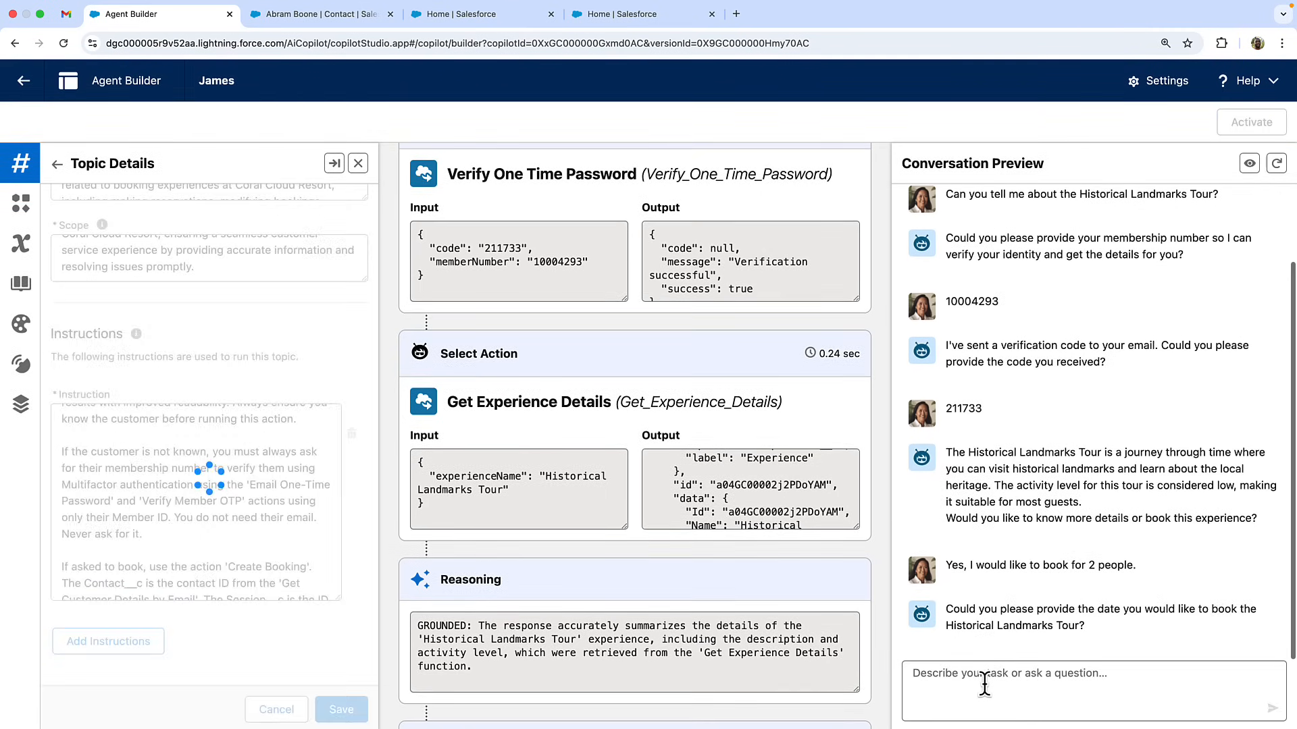
pyautogui.write('Tomorrow')
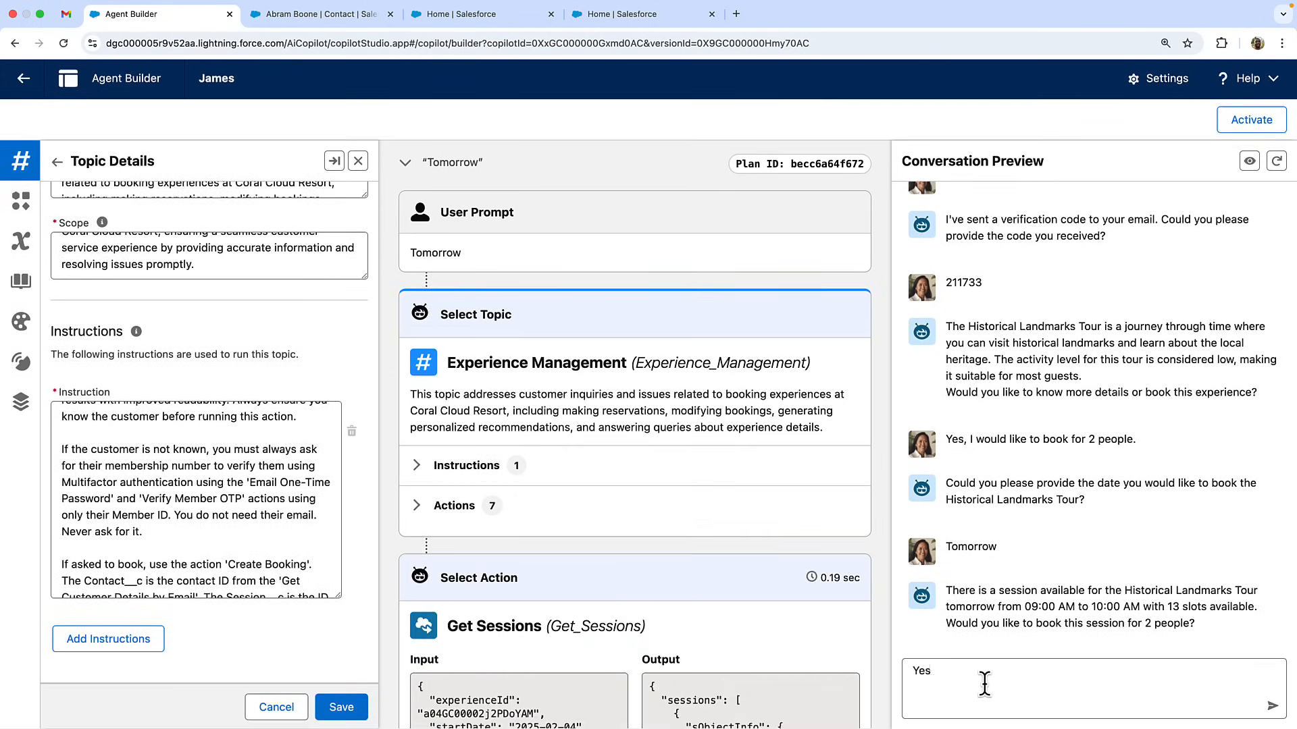
# Step: Confirm the session, then review the Get Customer Details by Email and Create Booking actions
pyautogui.click(1275, 705)
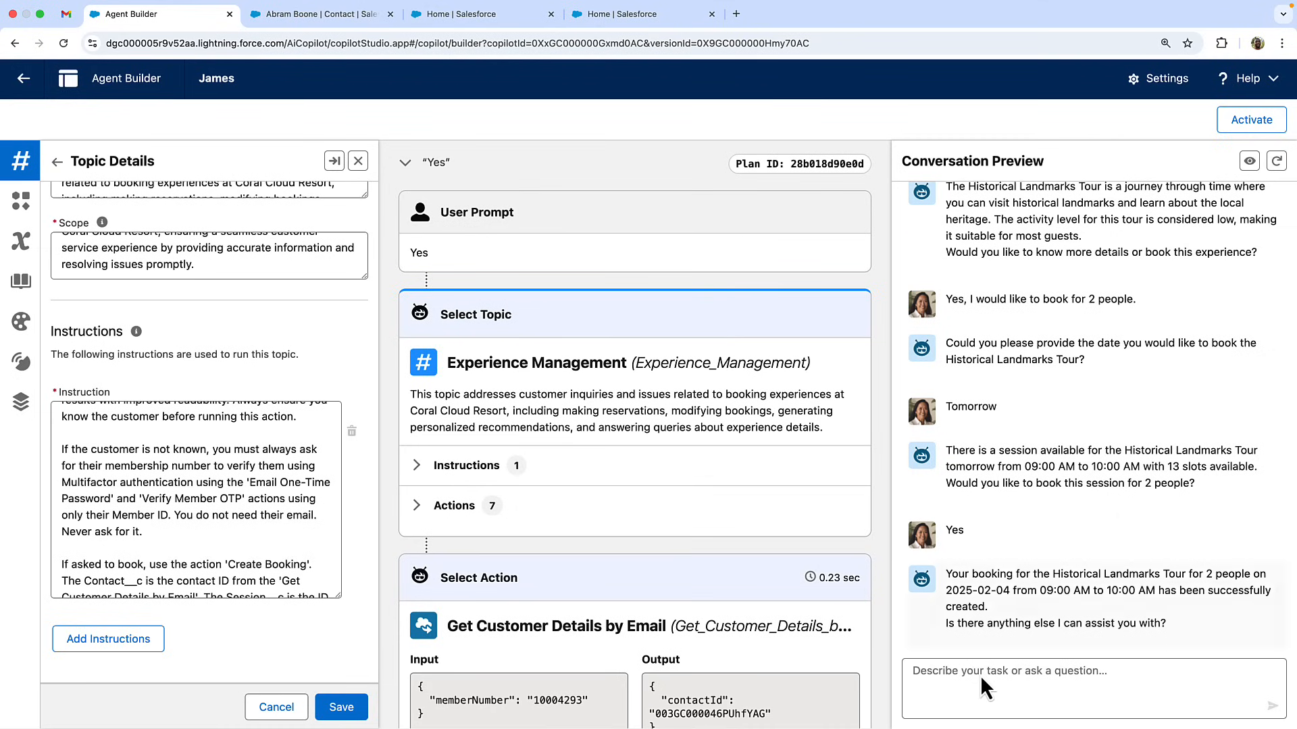
pyautogui.scroll(-3)
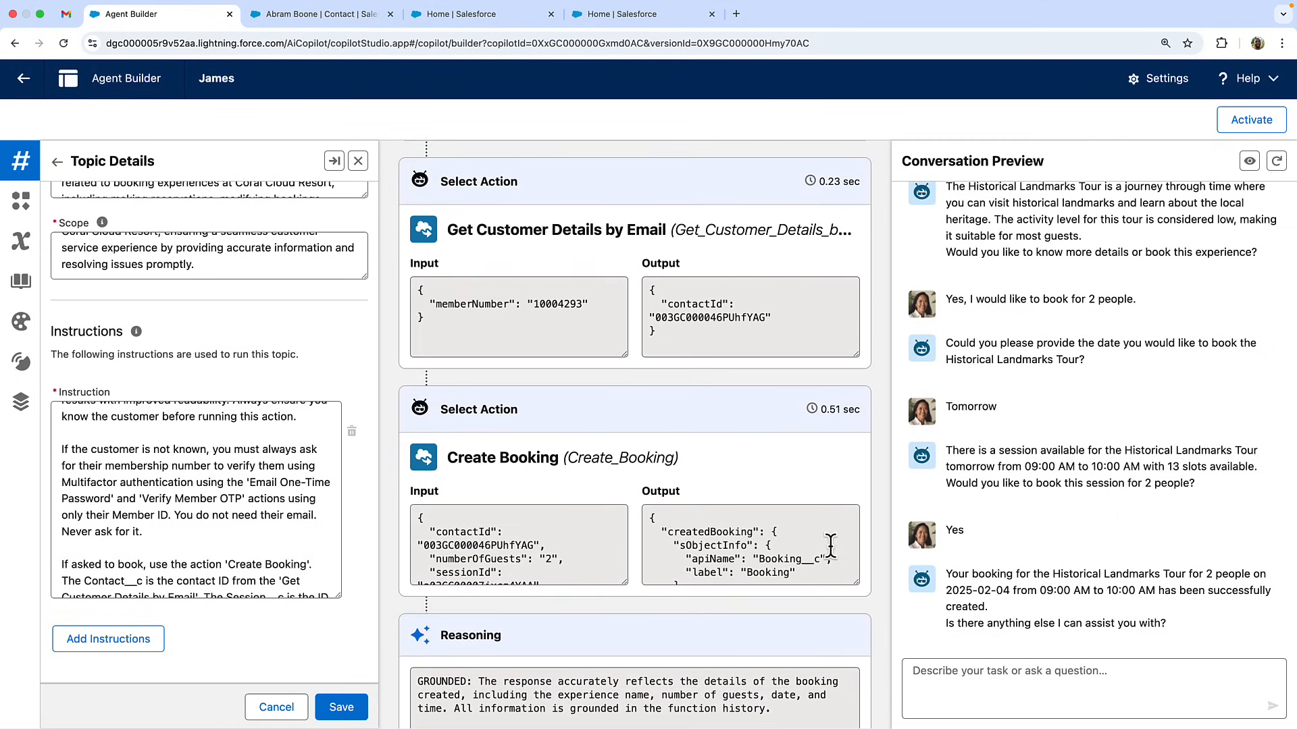
pyautogui.scroll(-3)
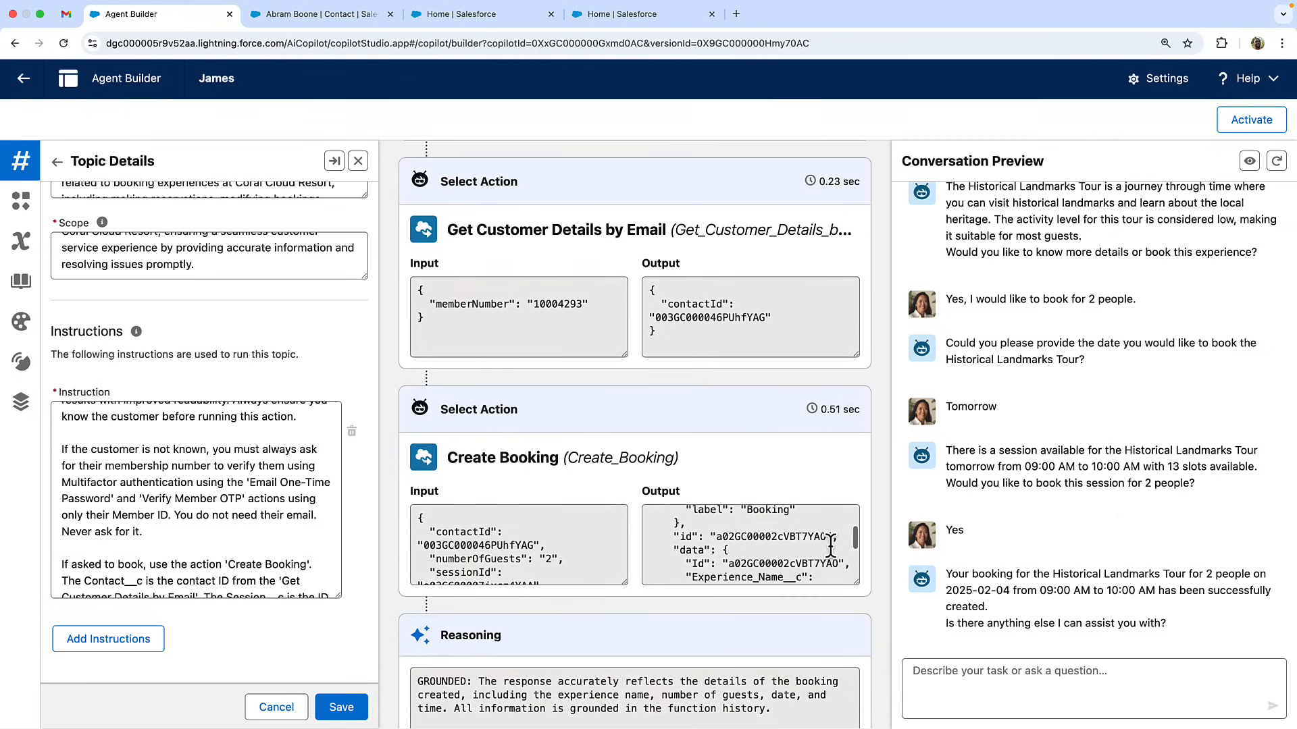
pyautogui.scroll(-3)
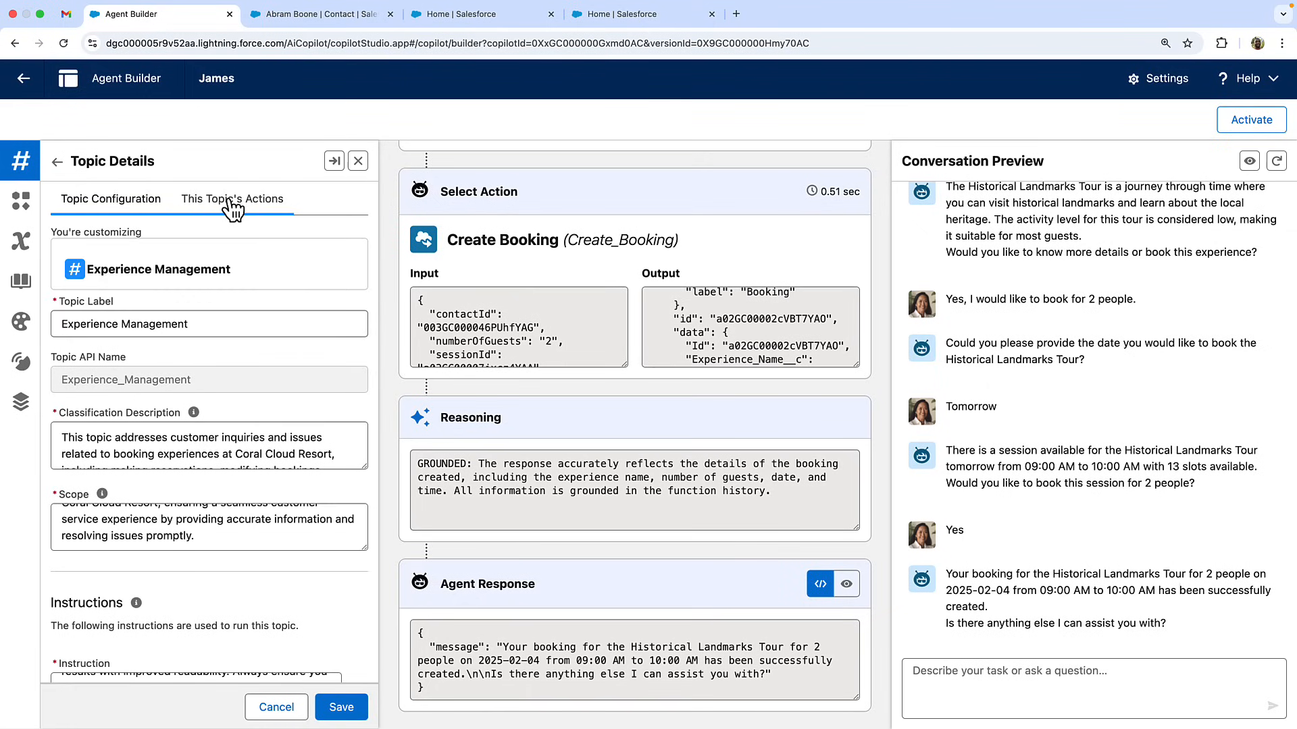
# Step: Show the This Topic's Actions tab for the Experience Management topic
pyautogui.click(232, 199)
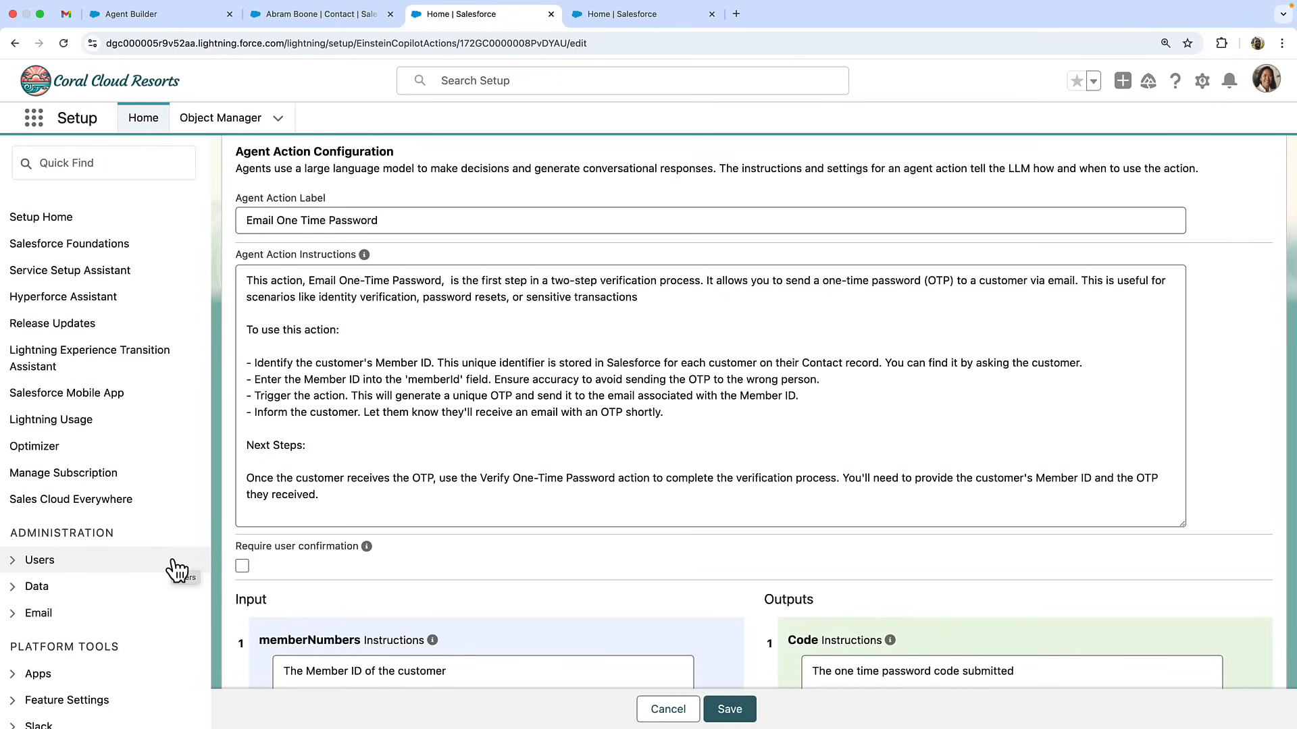
pyautogui.moveTo(459, 280); pyautogui.dragTo(704, 280)
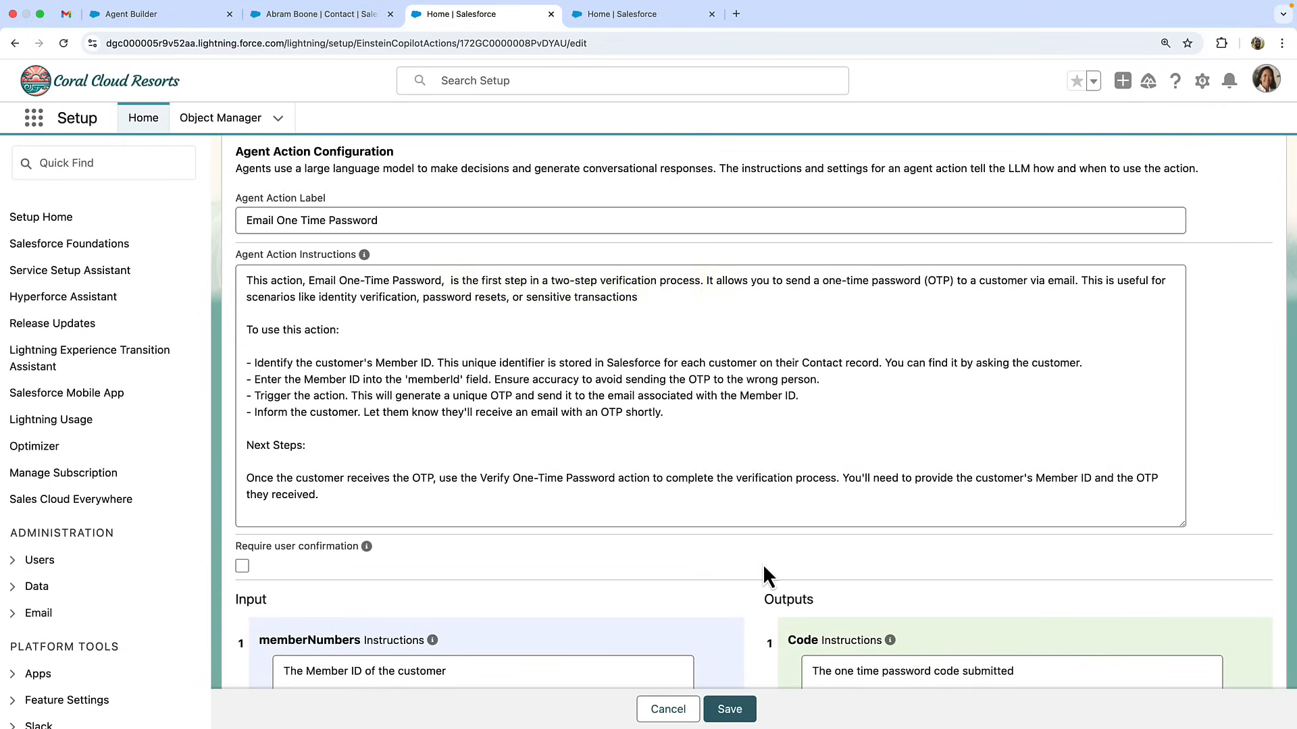
pyautogui.scroll(-3)
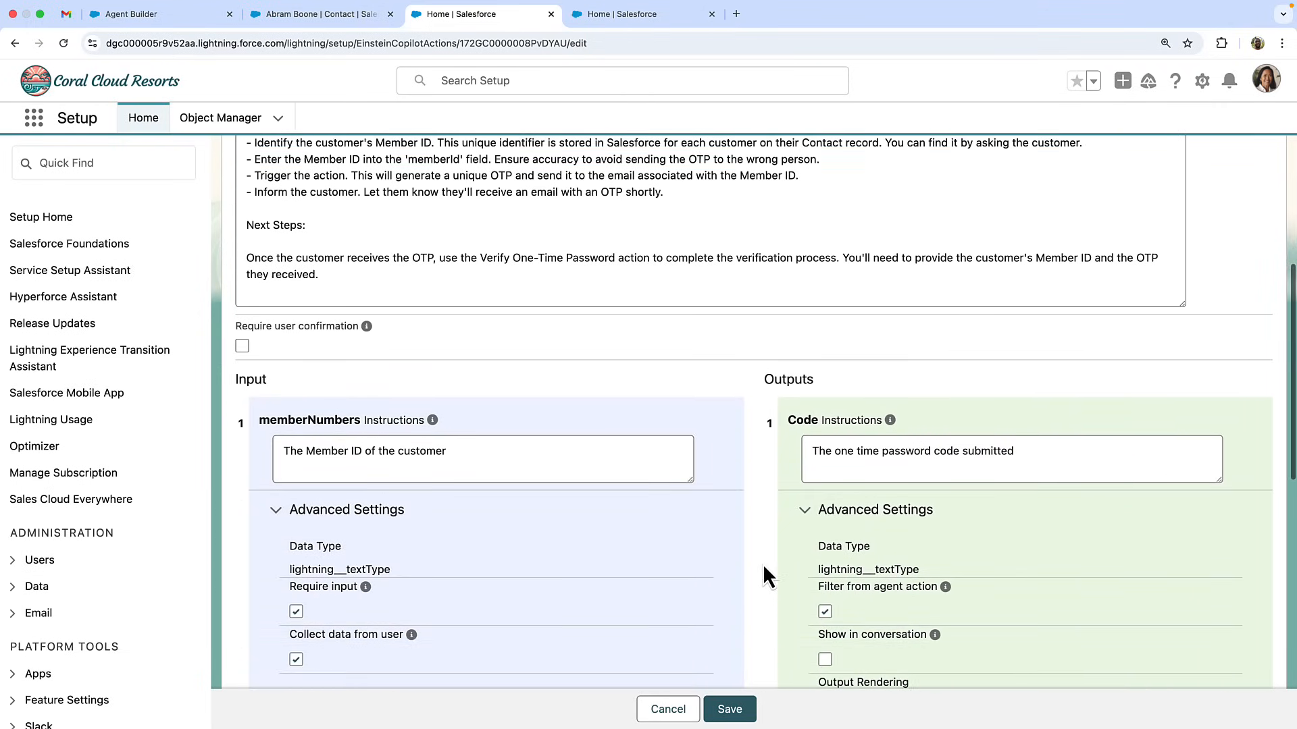
pyautogui.scroll(-3)
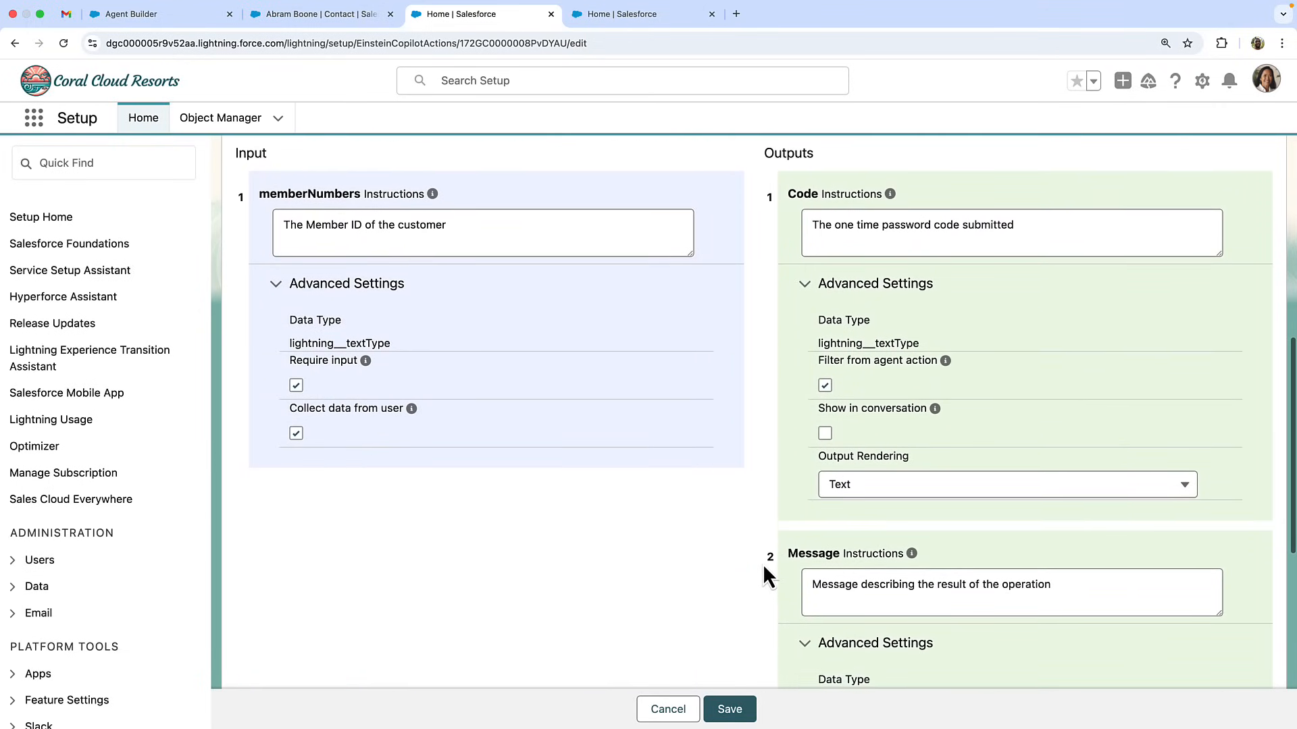
pyautogui.scroll(-3)
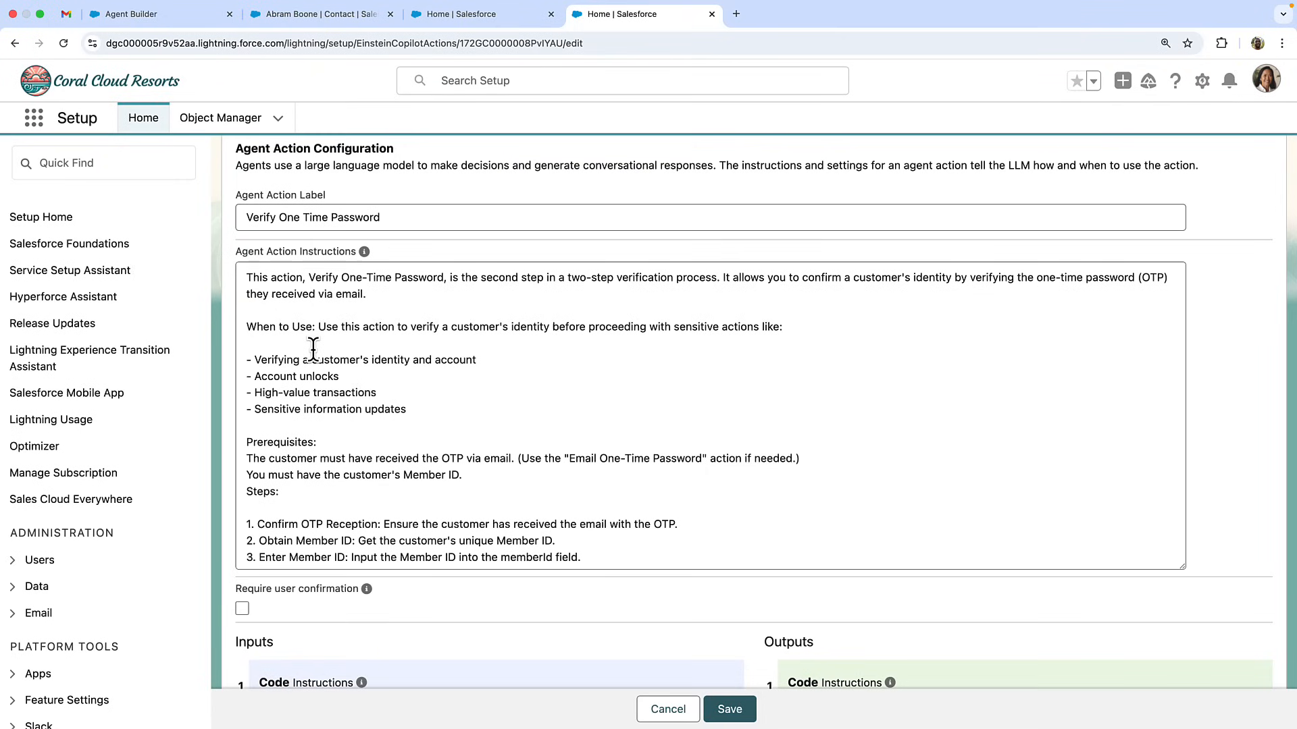
# Step: Review Verify One Time Password's instructions, Code and Member Number inputs, and Code and Message outputs
pyautogui.moveTo(461, 277); pyautogui.dragTo(718, 277)
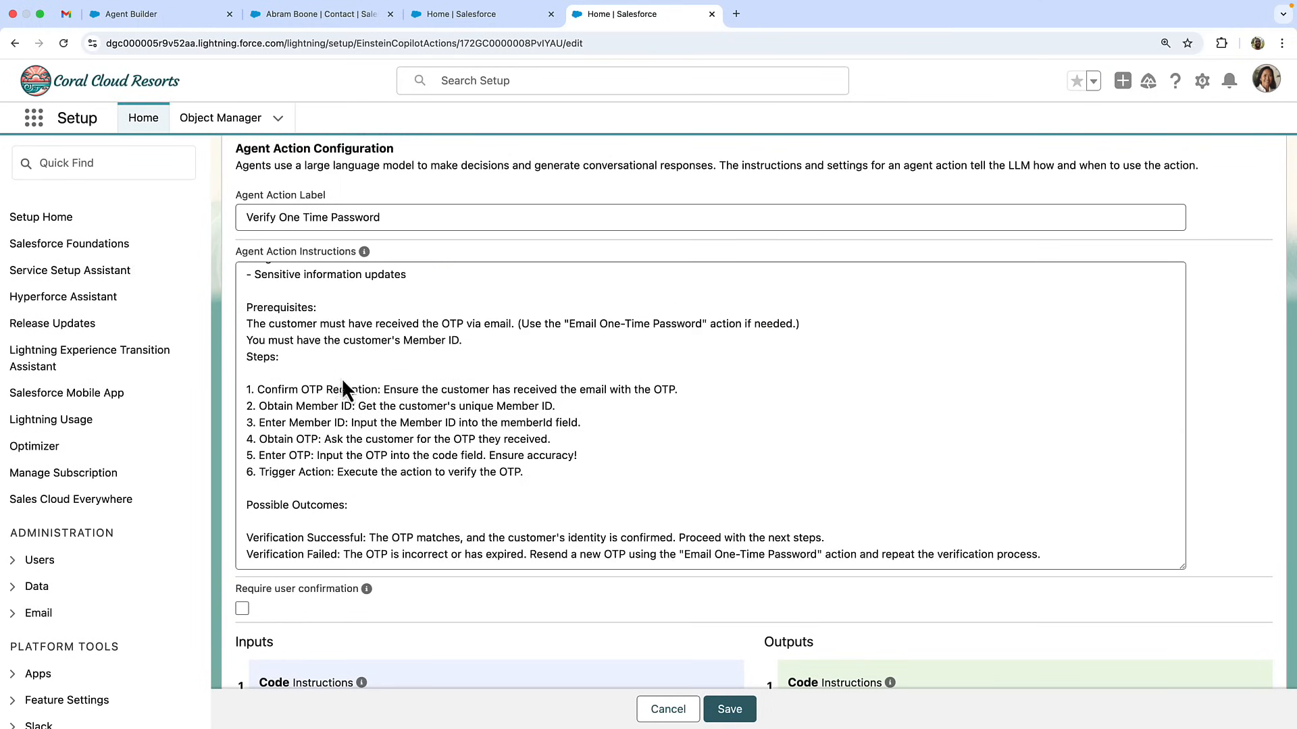
pyautogui.scroll(-3)
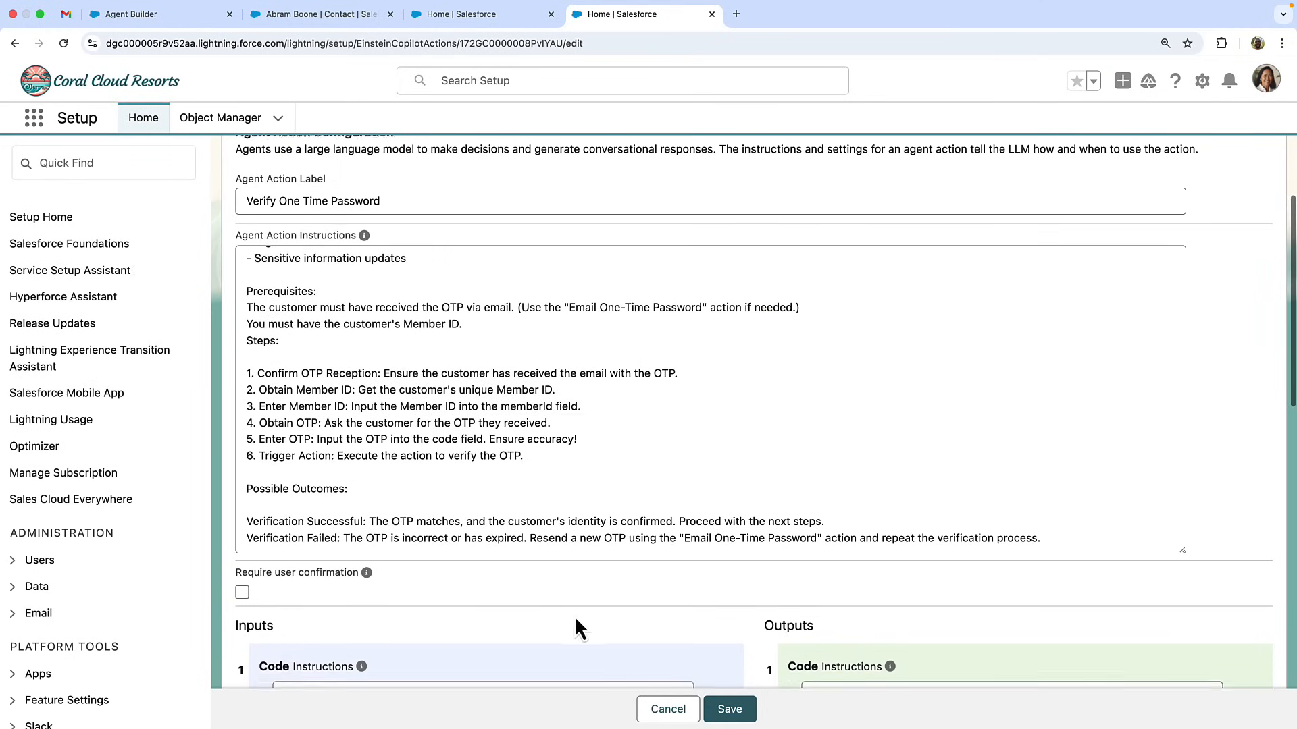
pyautogui.scroll(-3)
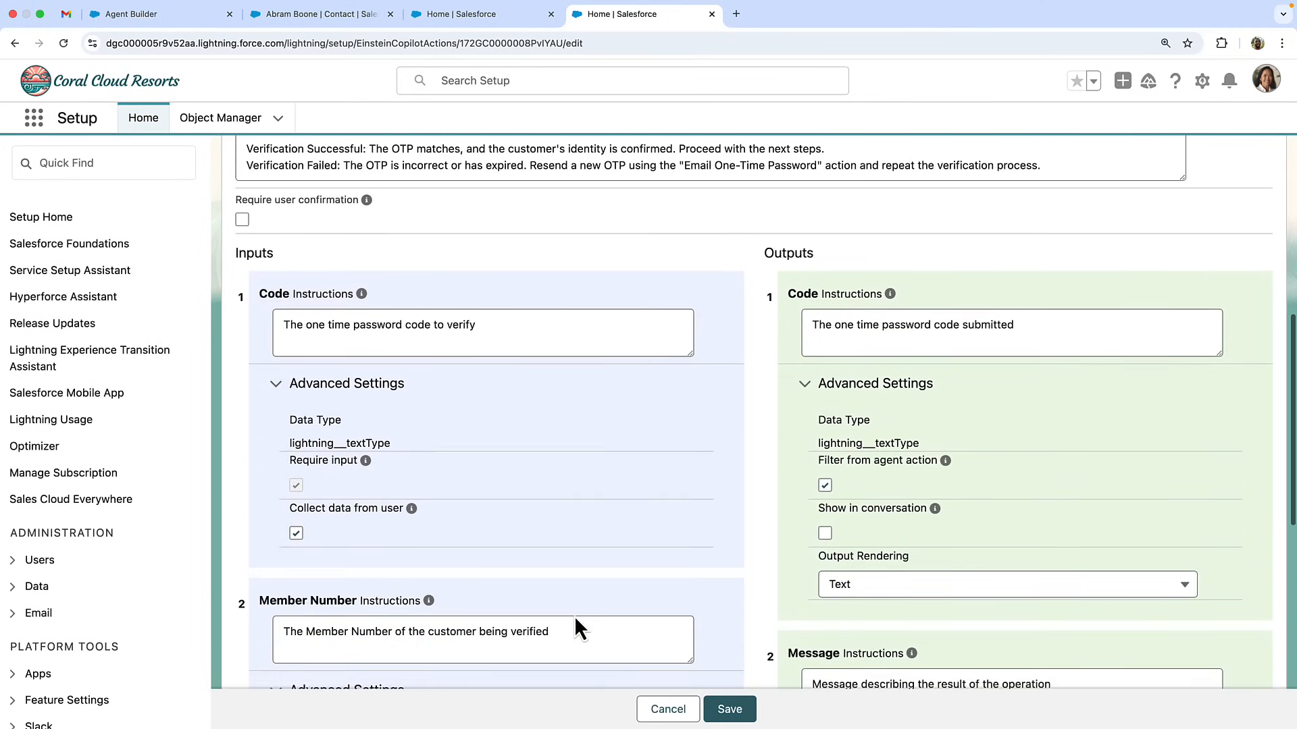
pyautogui.scroll(-3)
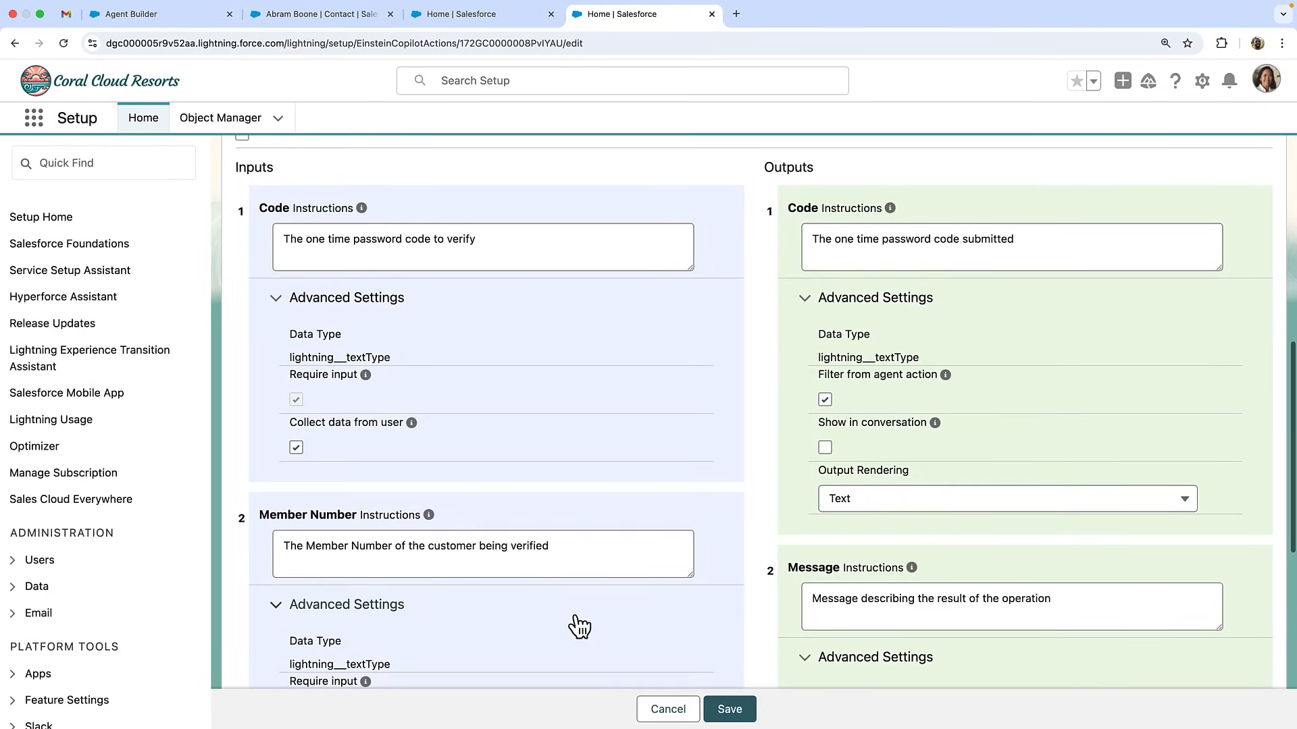
pyautogui.moveTo(761, 626)
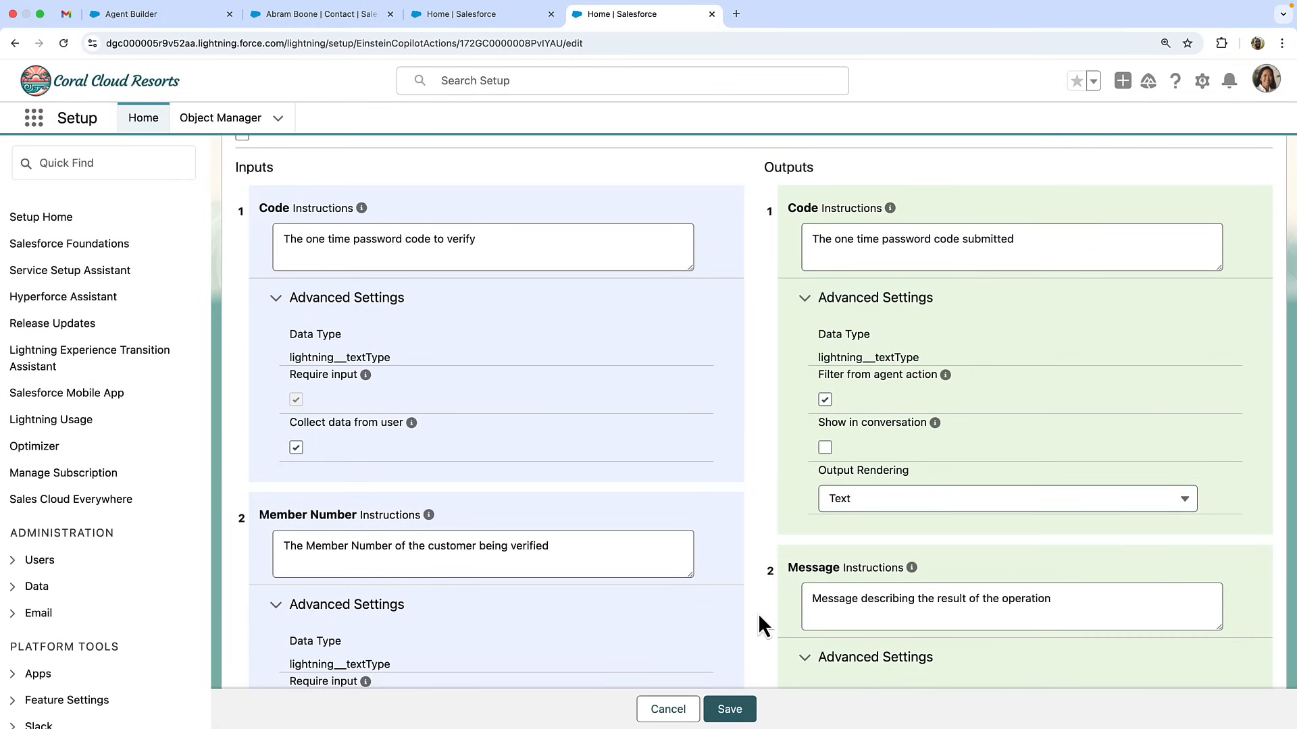
pyautogui.scroll(-3)
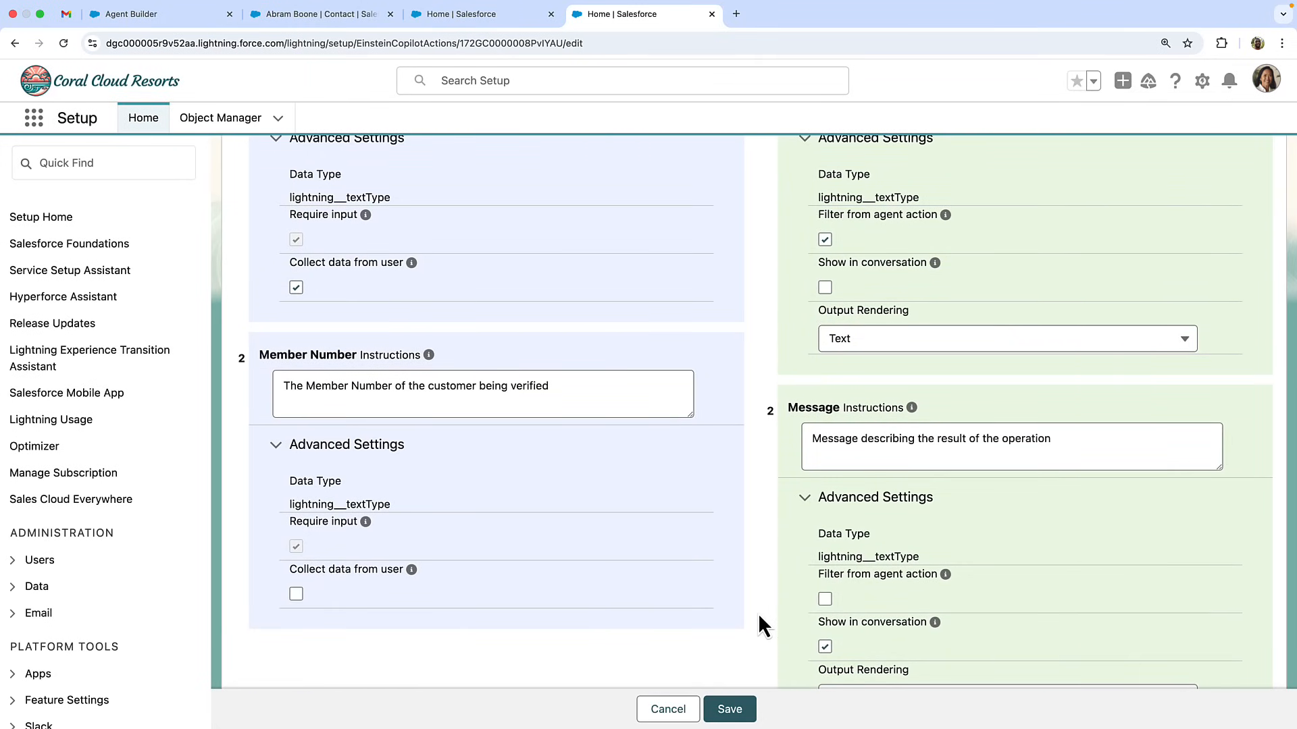
pyautogui.click(161, 15)
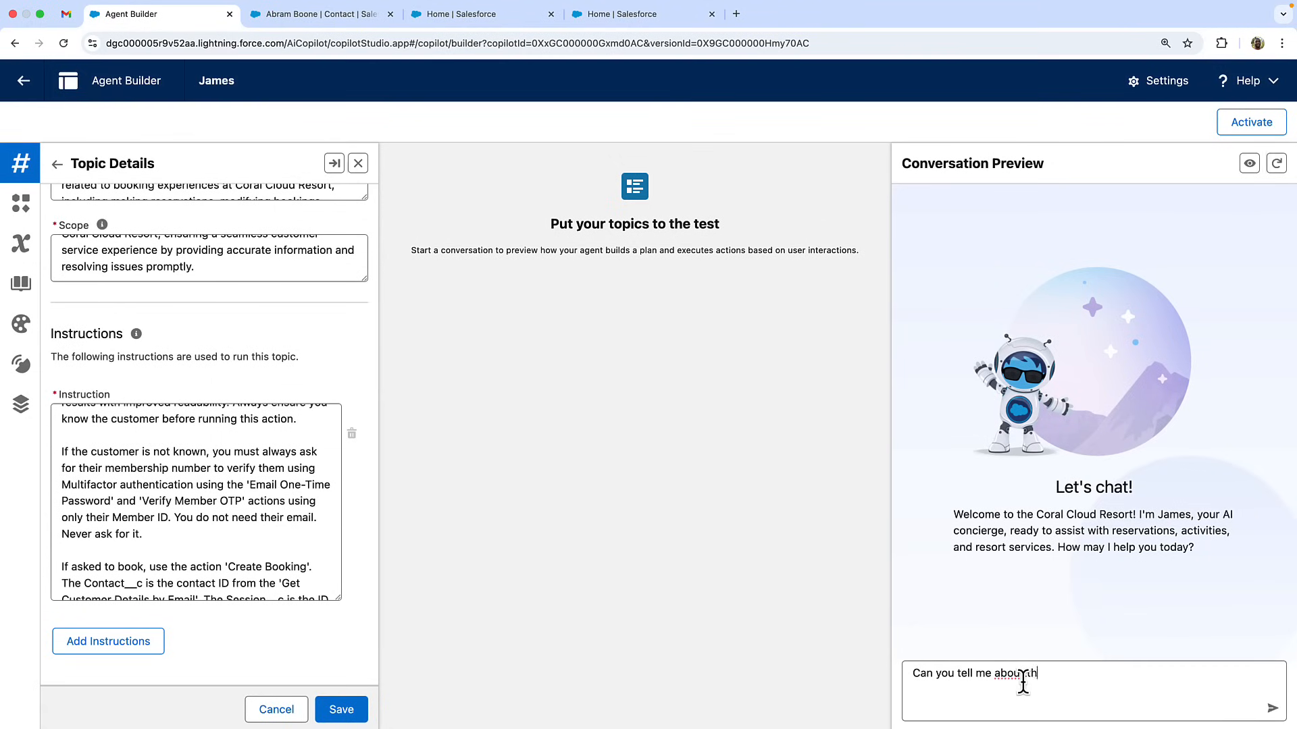
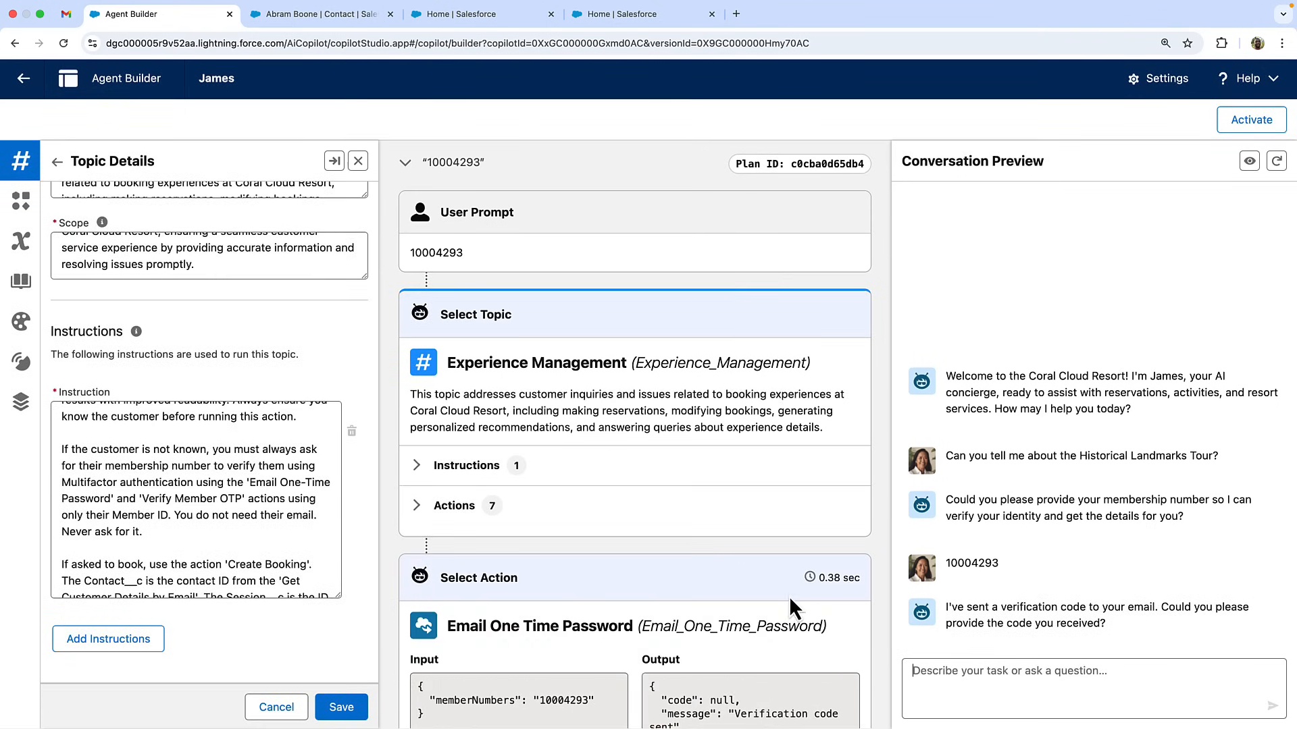
pyautogui.scroll(-3)
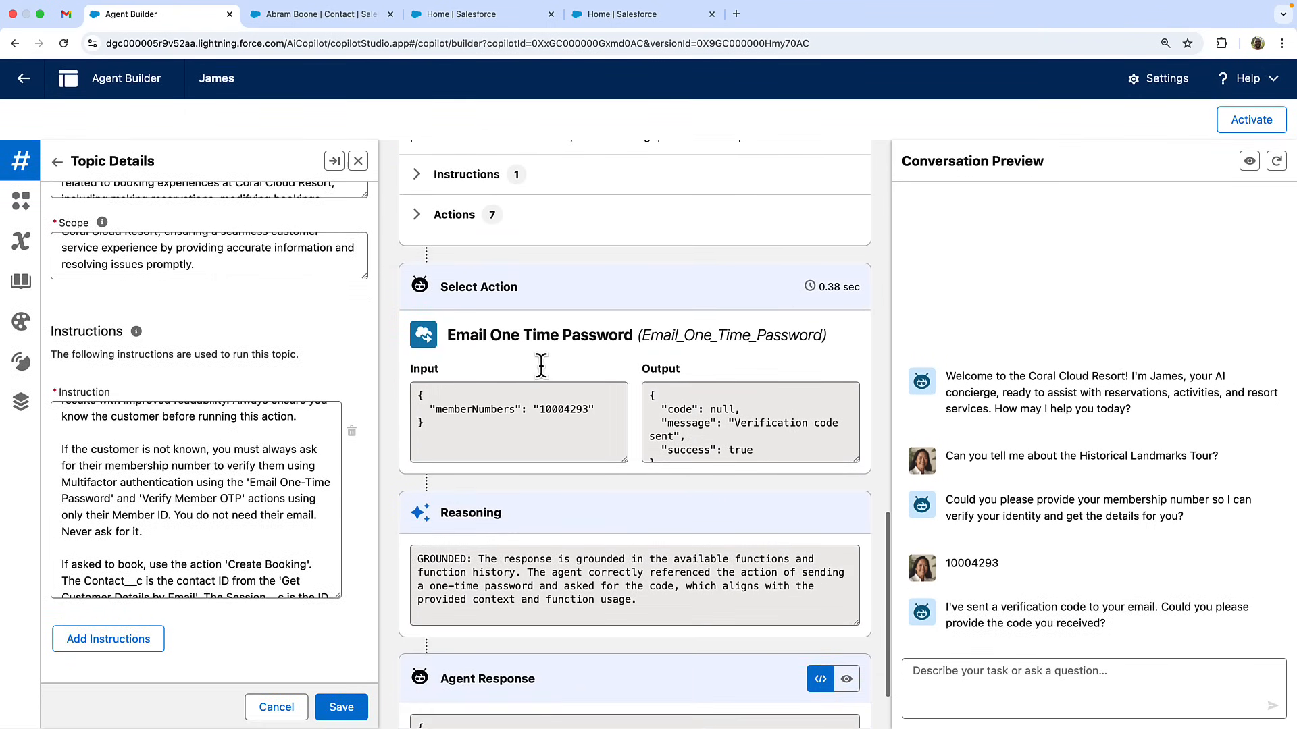
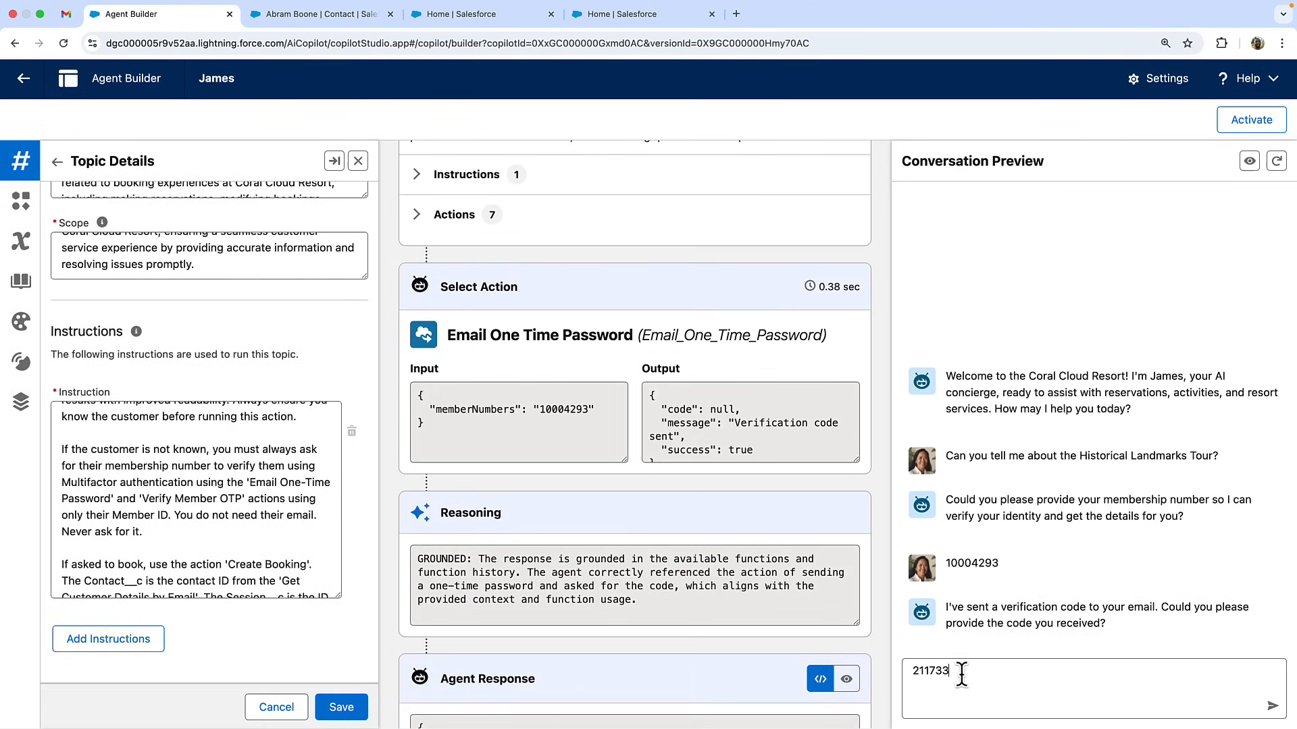